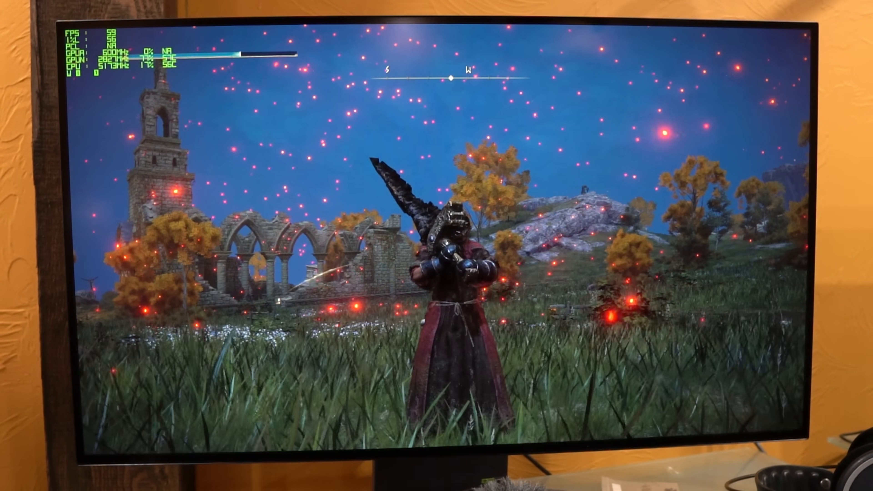
- Review Elden Ring's graphics settings from the system menu, then bring up the open-windows switcher
key("Escape")
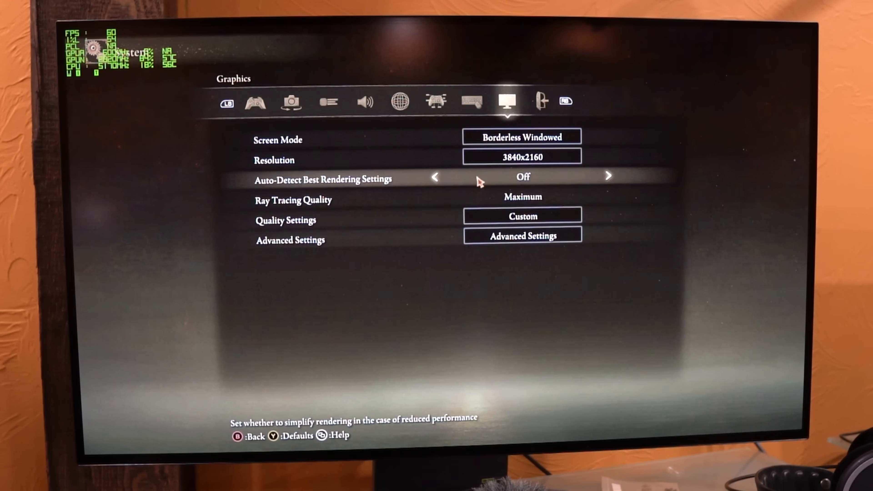
left_click(522, 236)
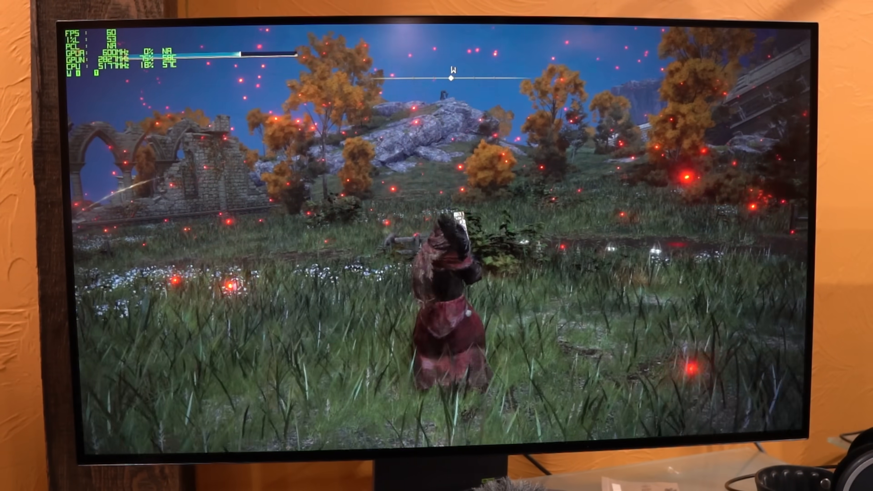
key("alt+tab")
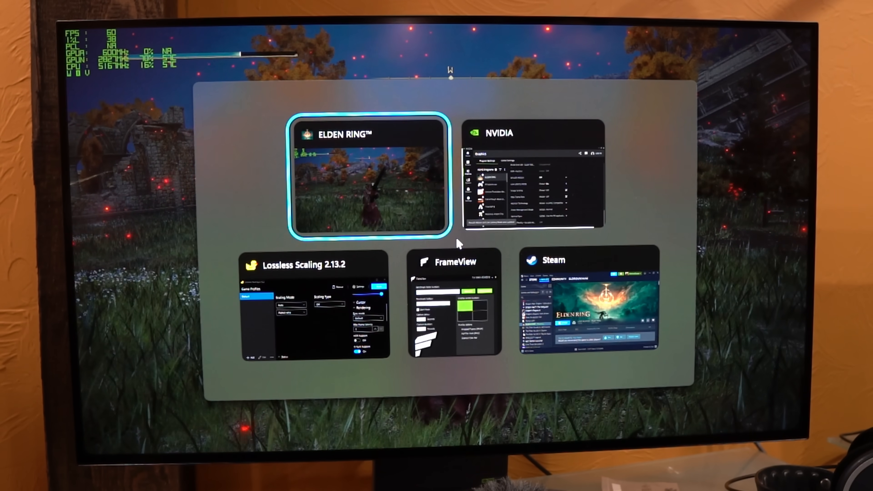
- In the NVIDIA App's ELDEN RING profile, turn Smooth Motion On (Low Latency Mode switches On with it)
left_click(532, 173)
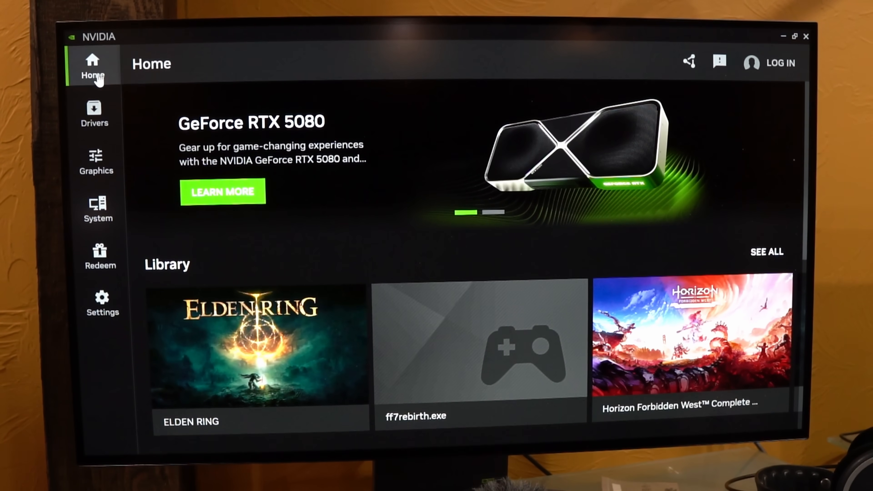
left_click(96, 162)
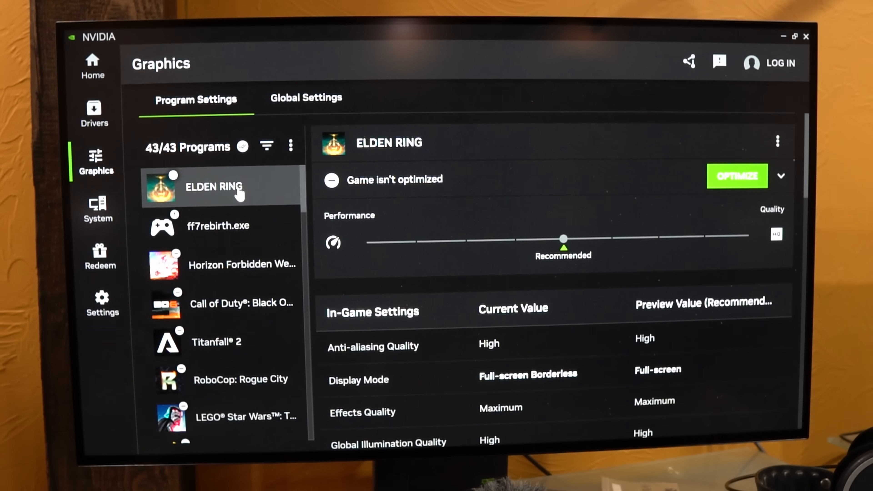
scroll("down", 3)
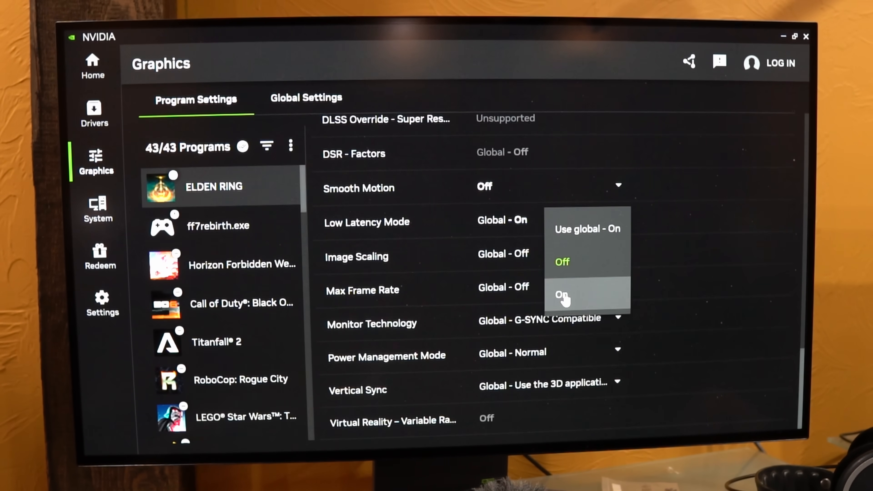
left_click(562, 295)
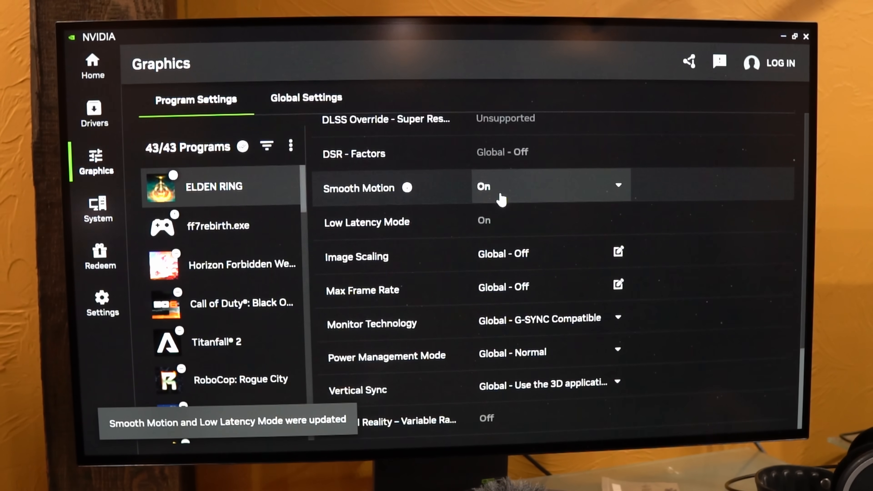
mouse_move(513, 201)
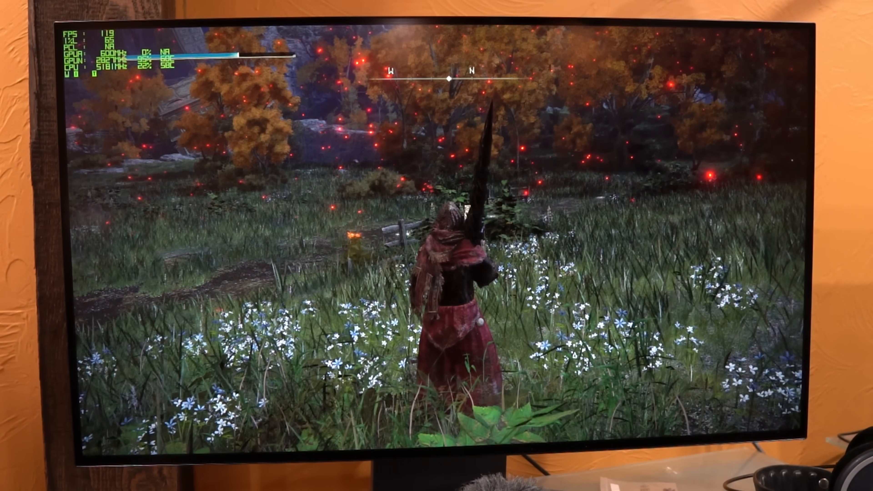
- Bring the Lossless Scaling window forward over the game to show the Default profile with scaling type Off
key("alt+tab")
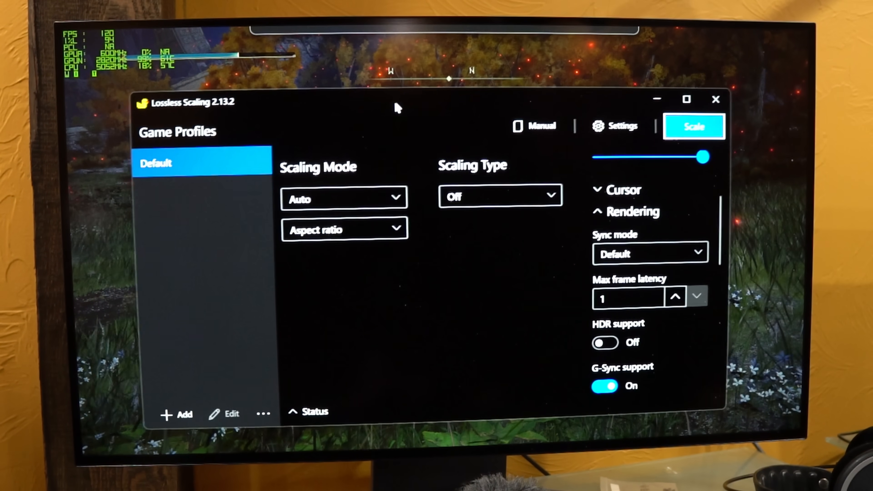
key("alt+tab")
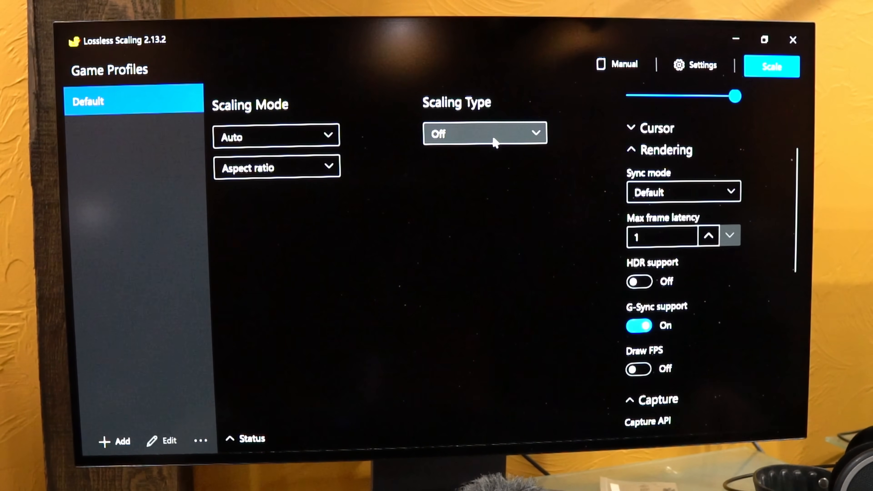
mouse_move(645, 185)
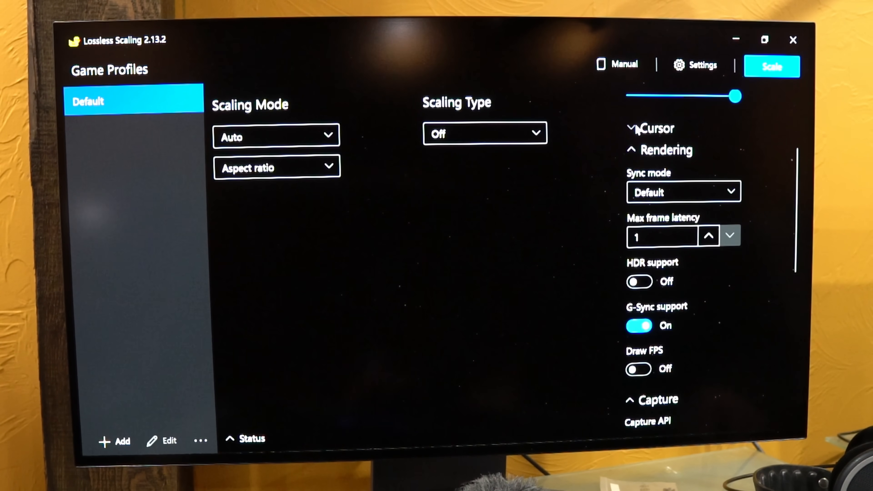
- Return to Elden Ring, then bring Lossless Scaling back up showing LSFG 3.0 frame generation in X2 mode
left_click(772, 66)
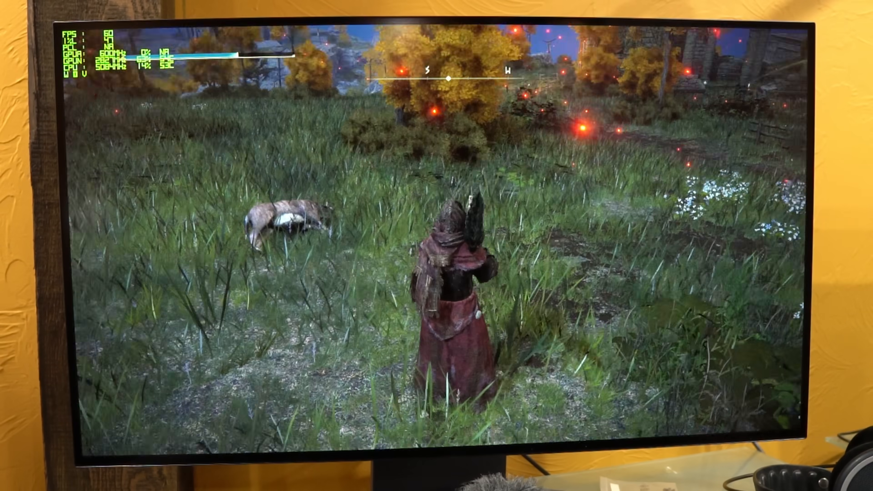
key("Super")
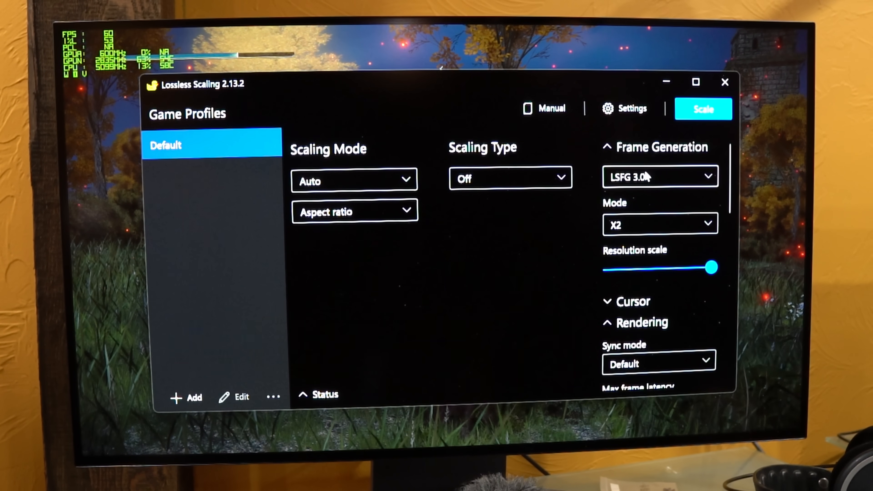
left_click(660, 176)
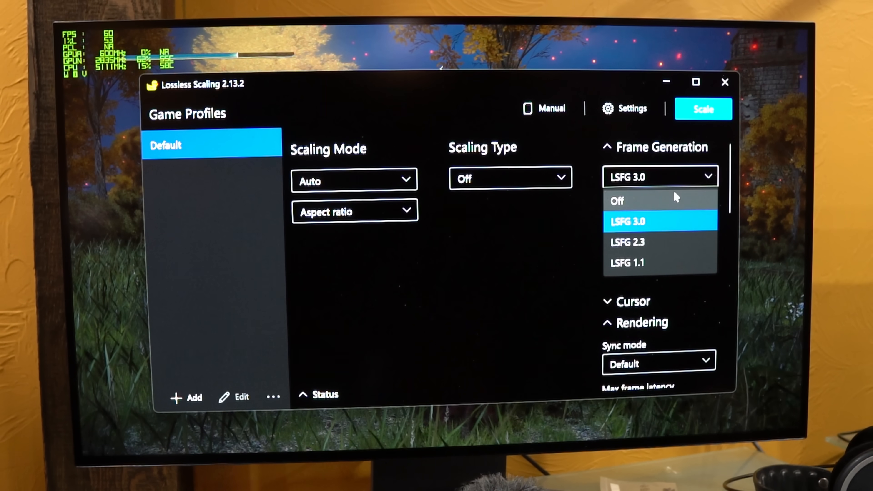
left_click(628, 221)
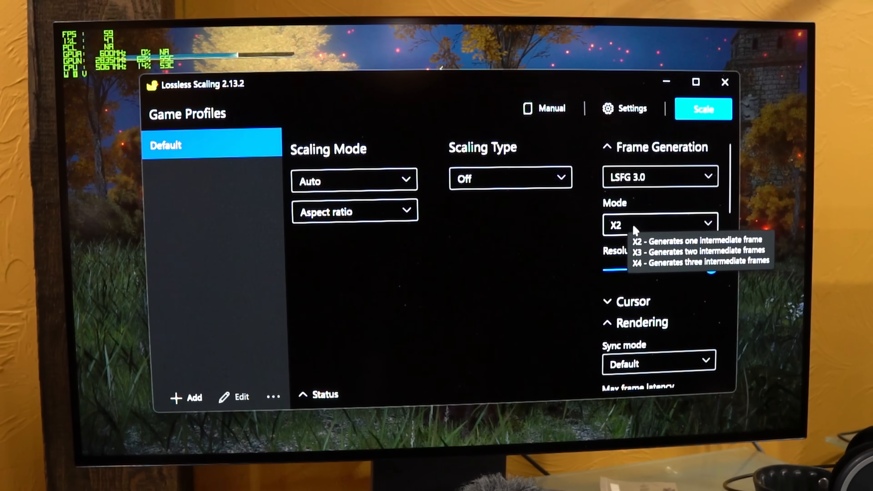
mouse_move(649, 223)
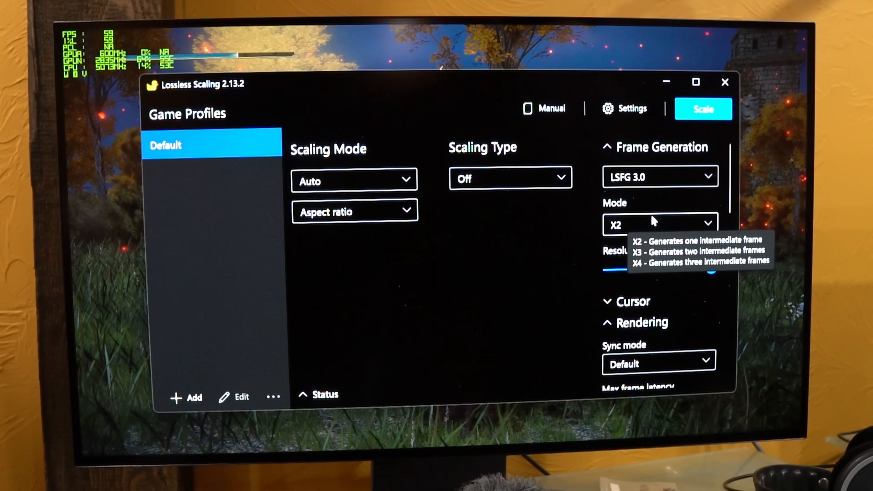
left_click(659, 224)
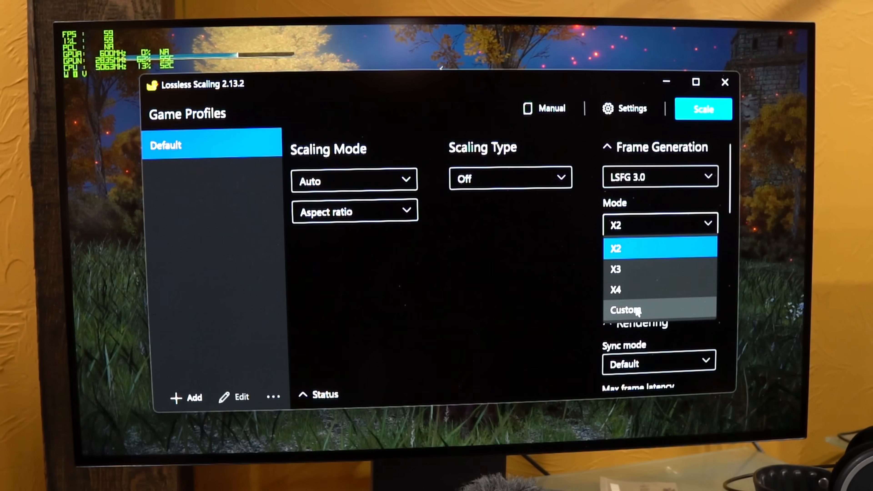
left_click(625, 310)
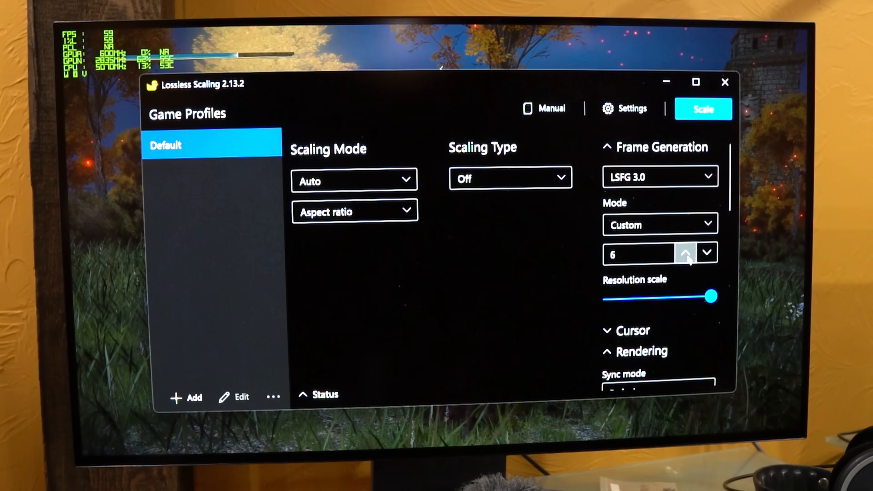
left_click(685, 253)
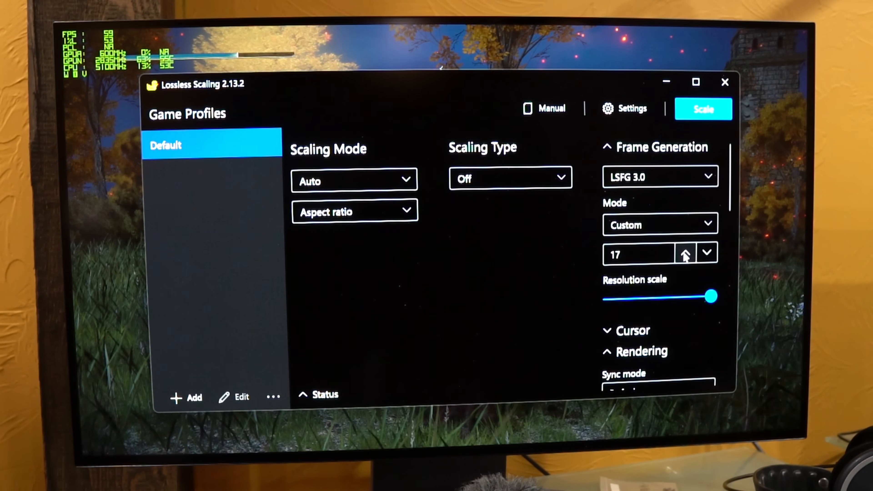
left_click(685, 253)
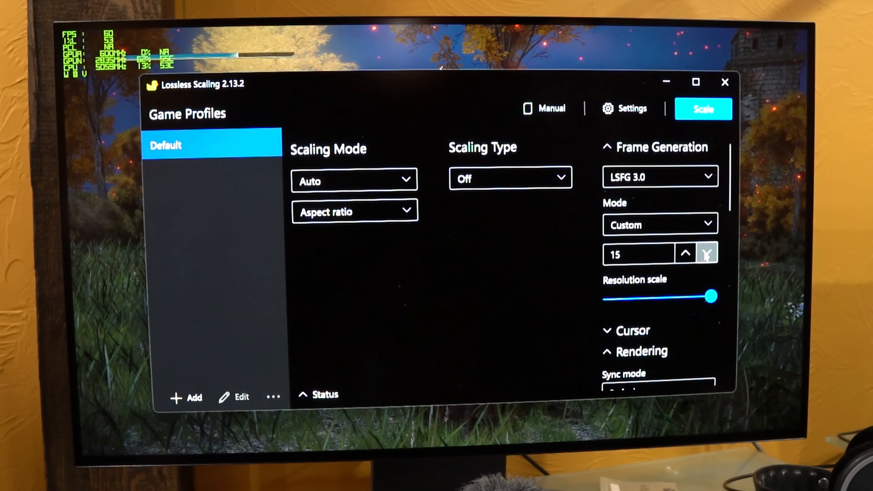
left_click(707, 253)
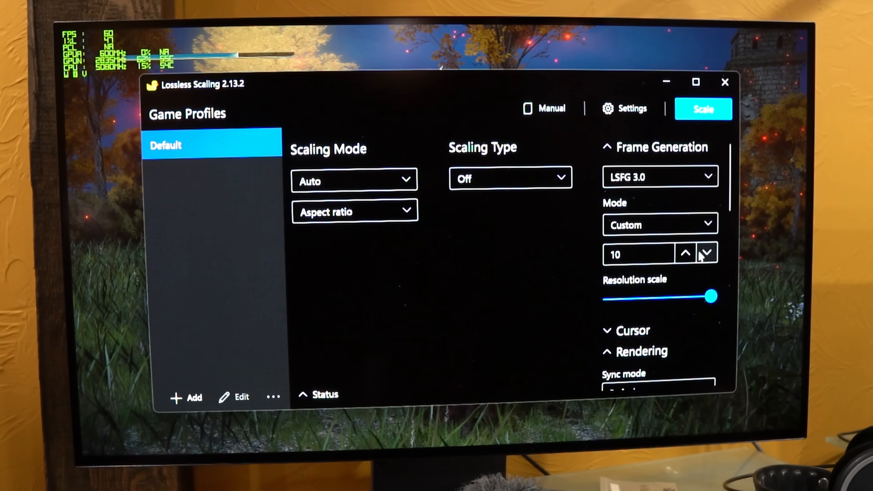
left_click(707, 254)
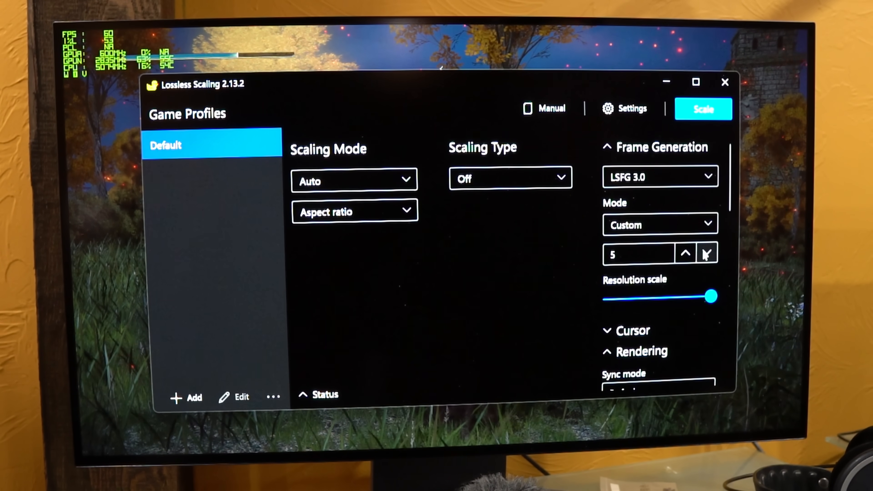
left_click(707, 253)
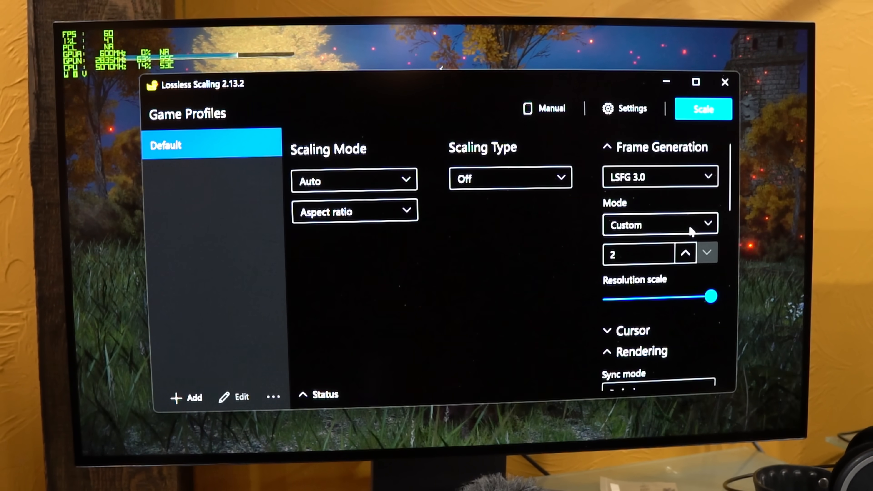
left_click(660, 224)
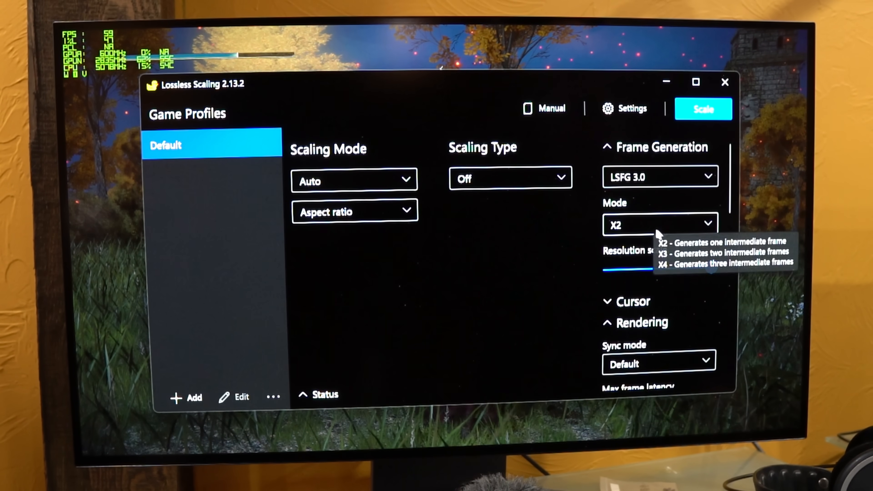
mouse_move(703, 109)
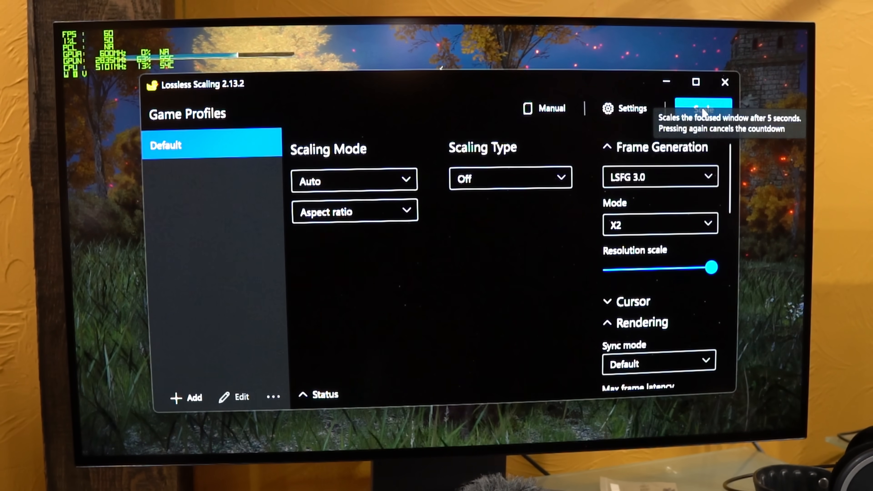
left_click(704, 109)
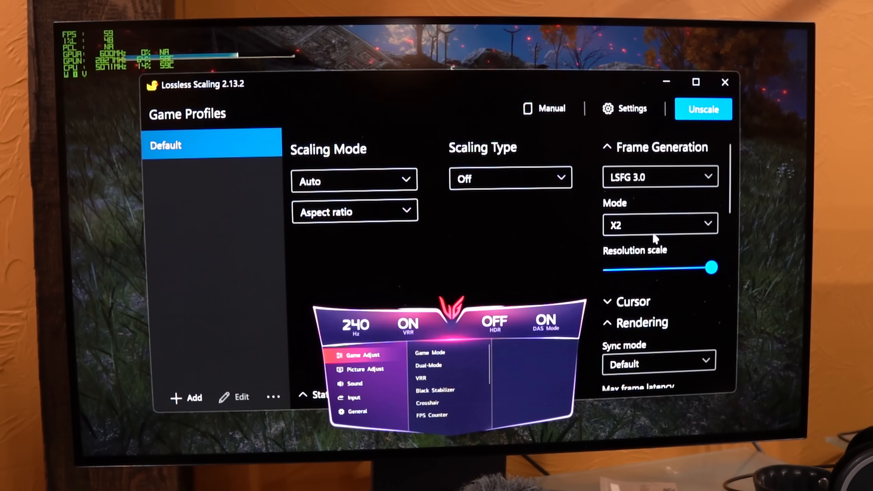
- Set LSFG 3.0 frame generation to X4 mode and run Elden Ring scaled, toggling Scale/Unscale
left_click(659, 224)
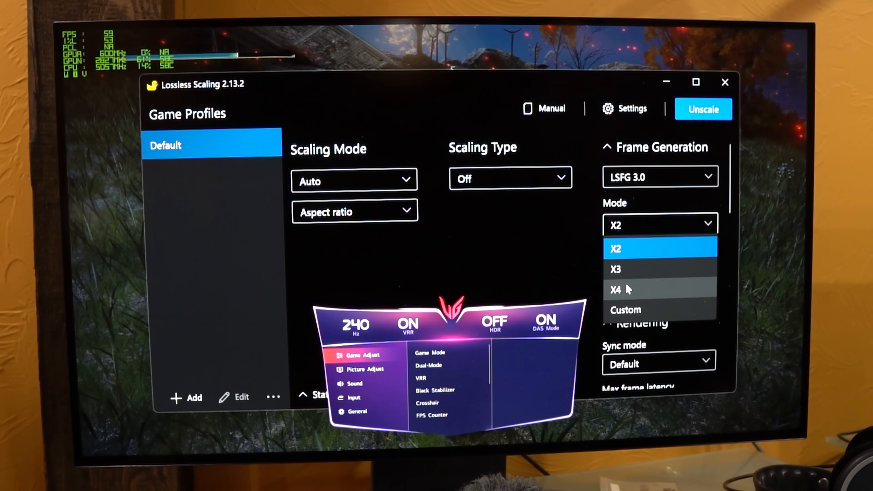
left_click(616, 290)
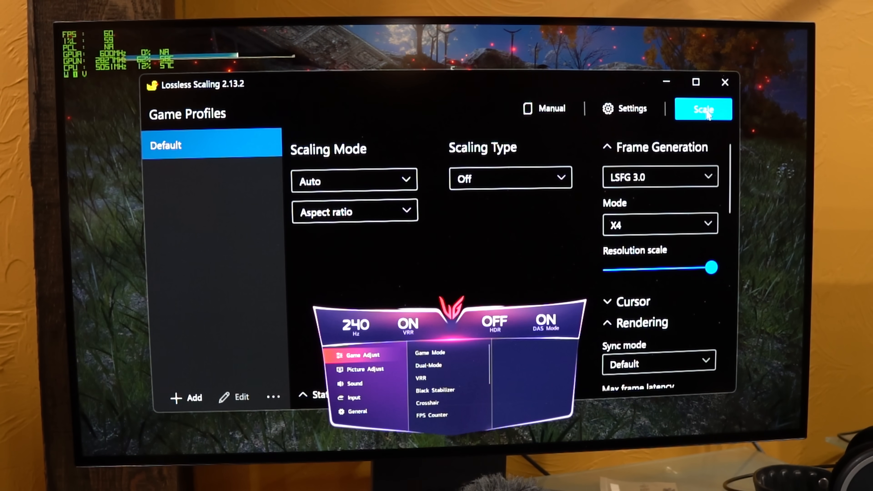
left_click(704, 109)
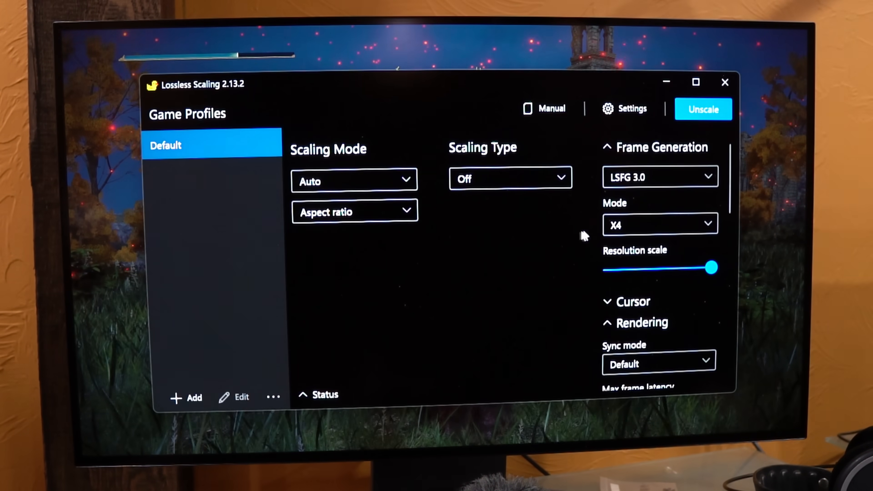
left_click(703, 109)
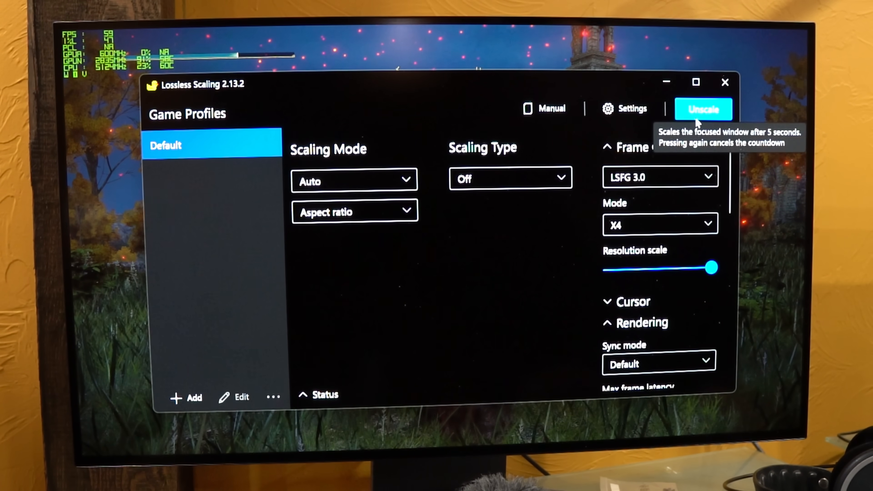
left_click(703, 109)
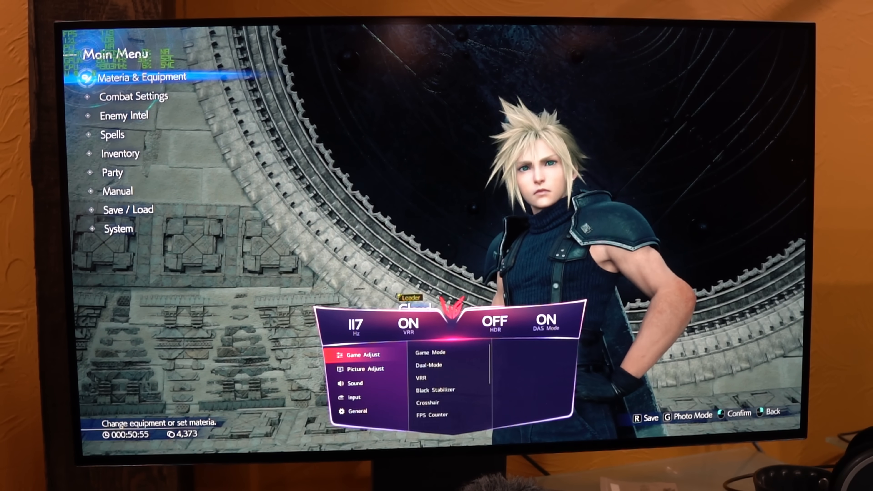
- In FF7 Rebirth's System > Options > Graphics, set the framerate to 120 fps
key("Down")
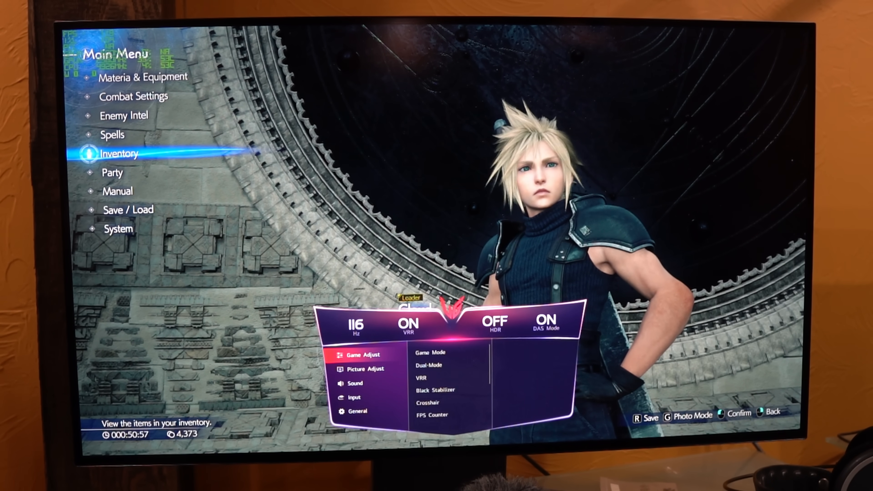
key("up")
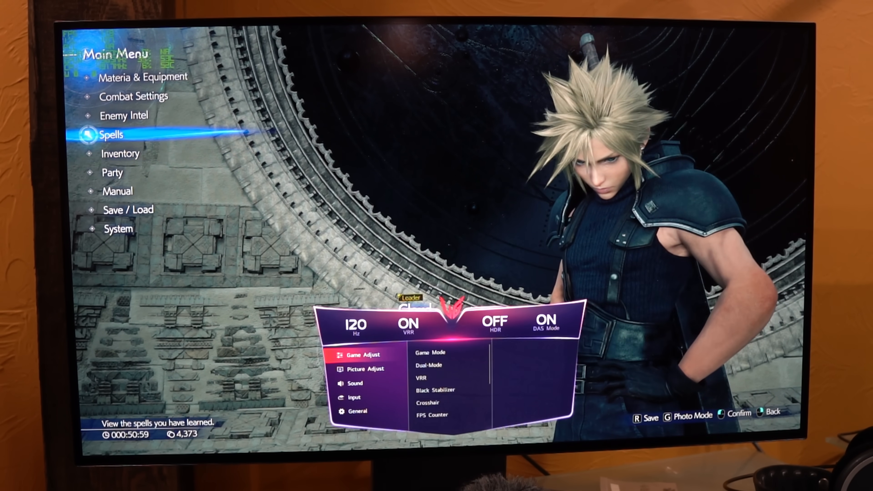
key("down")
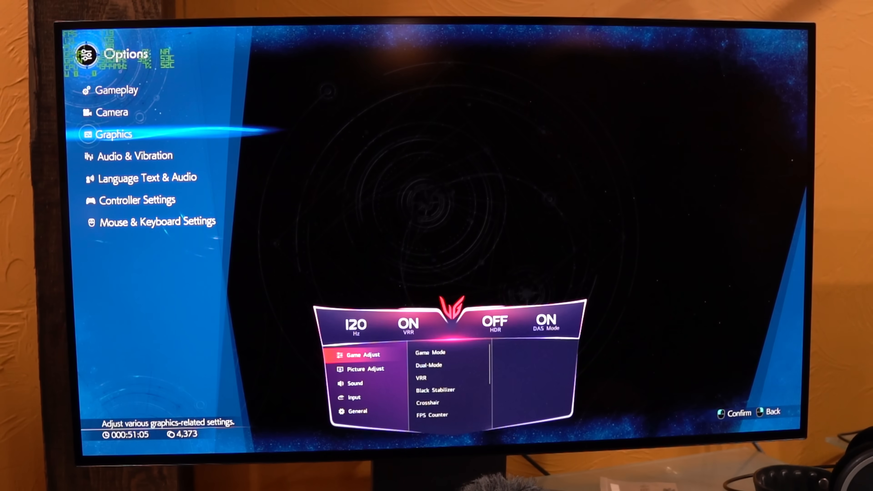
left_click(114, 134)
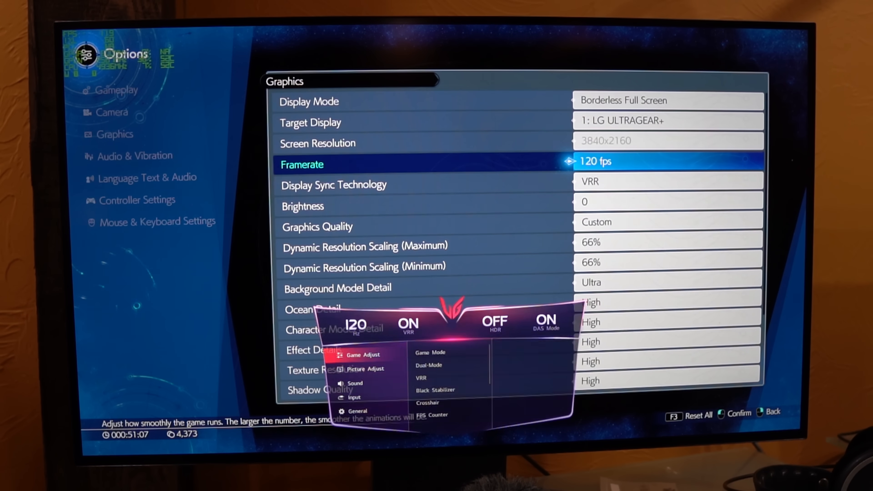
left_click(669, 165)
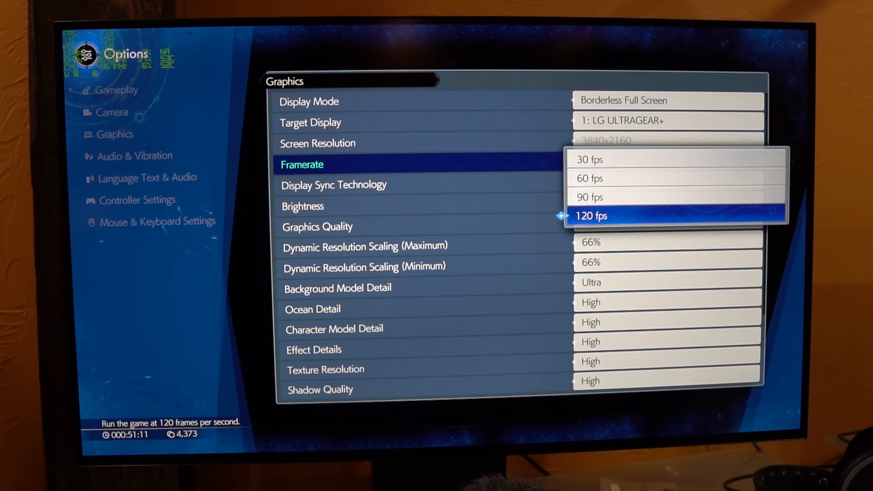
left_click(591, 216)
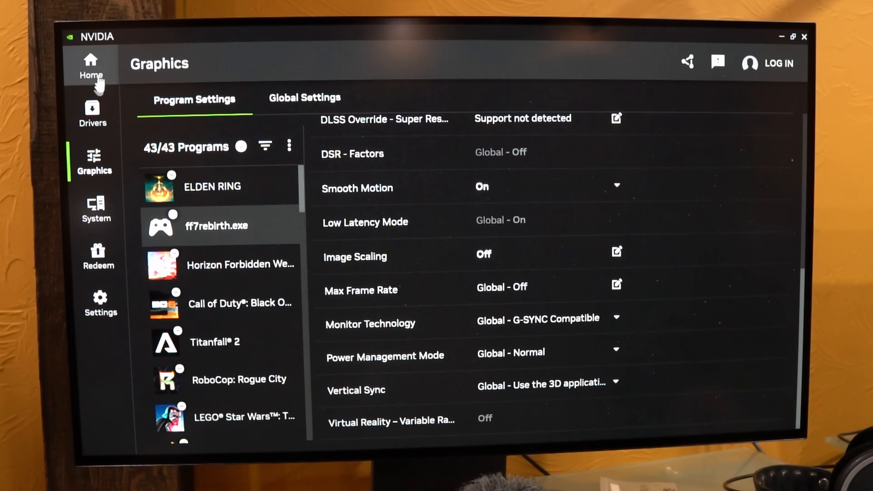
mouse_move(95, 162)
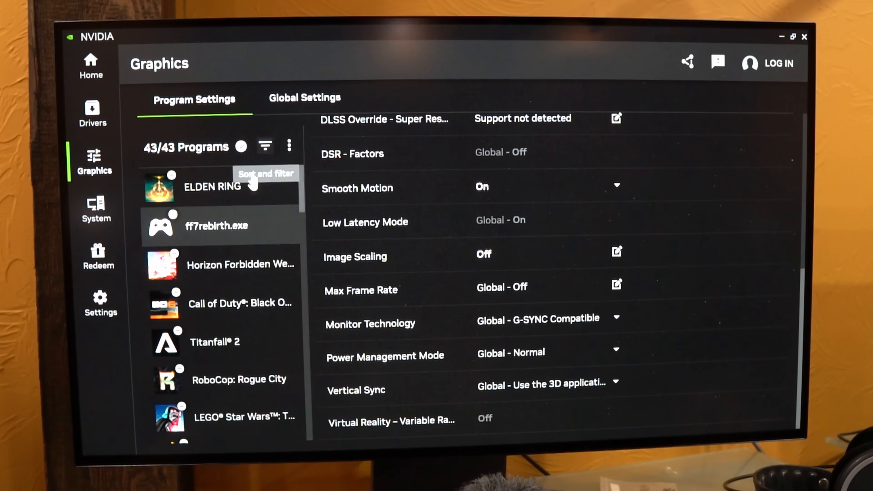
- Refresh the NVIDIA app's program list from the three-dot menu with ff7rebirth.exe's Smooth Motion shown on
left_click(288, 146)
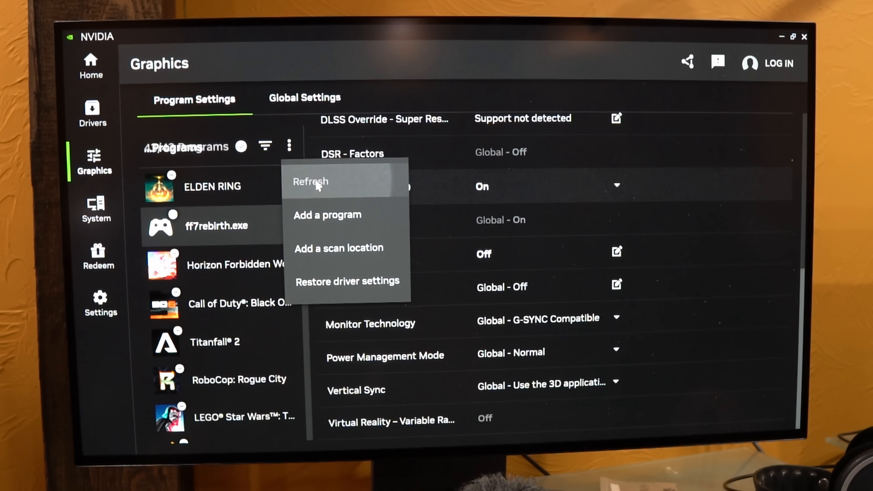
left_click(310, 182)
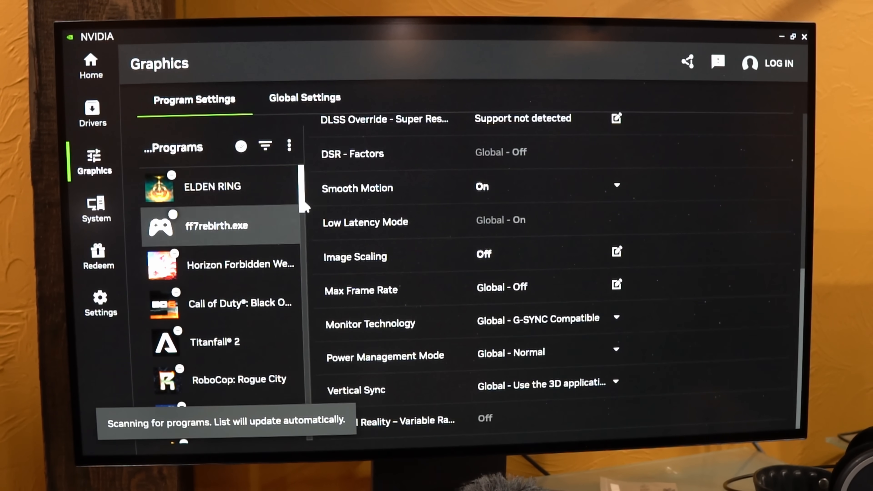
scroll("down", 3)
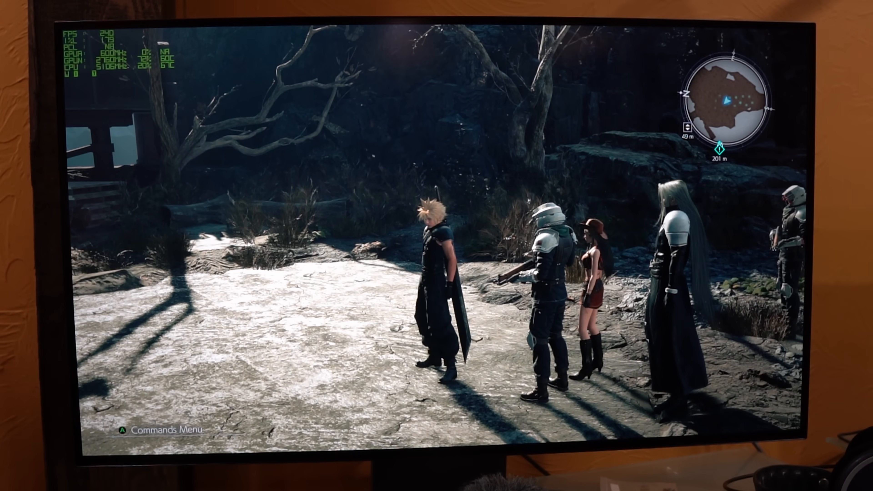
- Switch to Lossless Scaling with LSFG 3.0 X2, toggle Scale/Unscale, and return to the game
key("alt+tab")
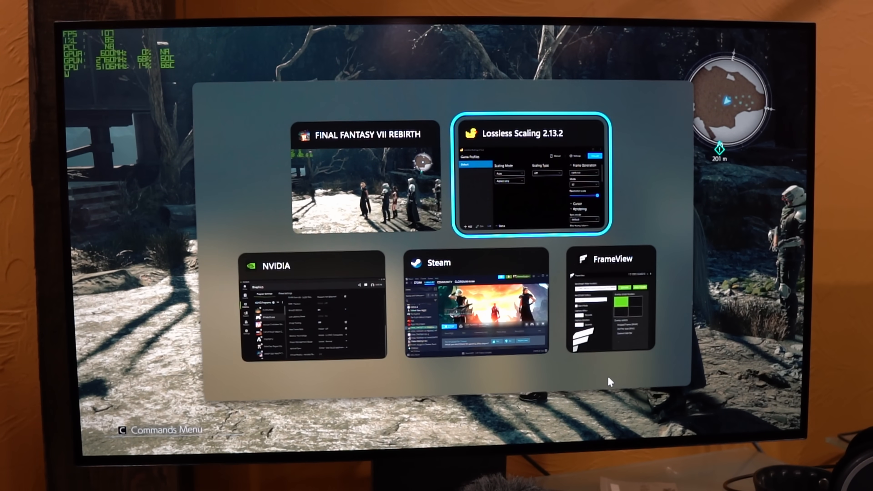
left_click(534, 173)
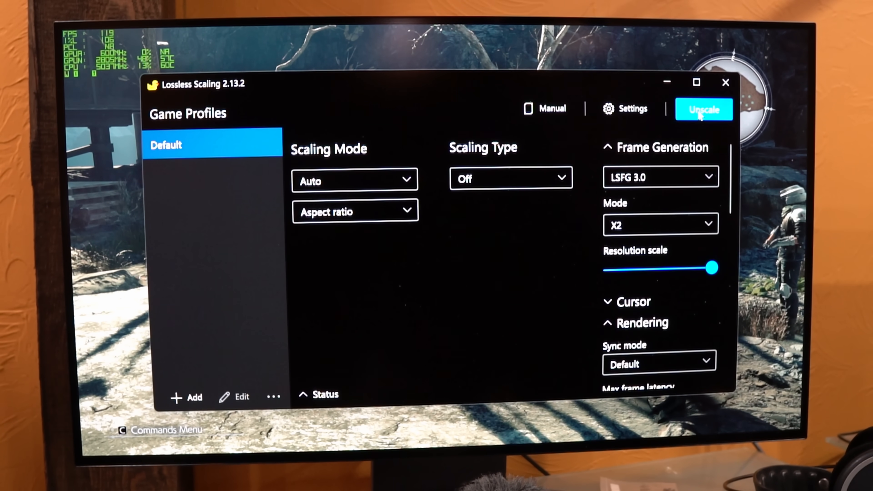
left_click(704, 109)
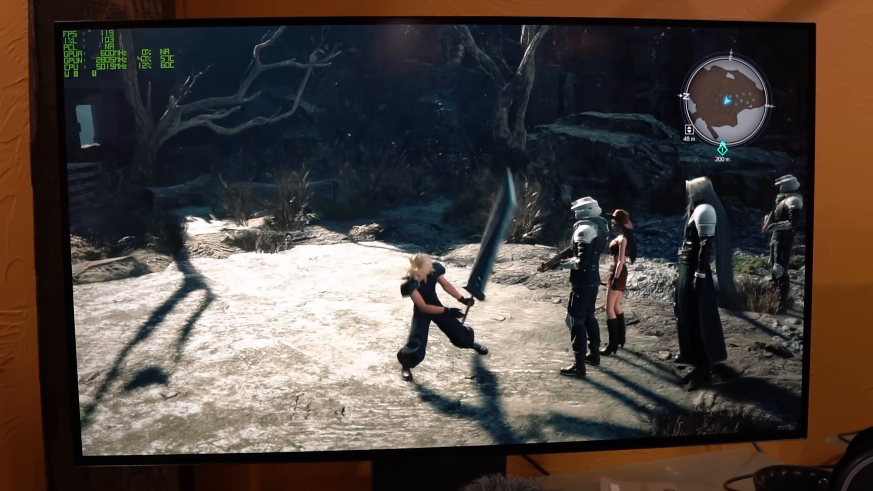
key("alt+tab")
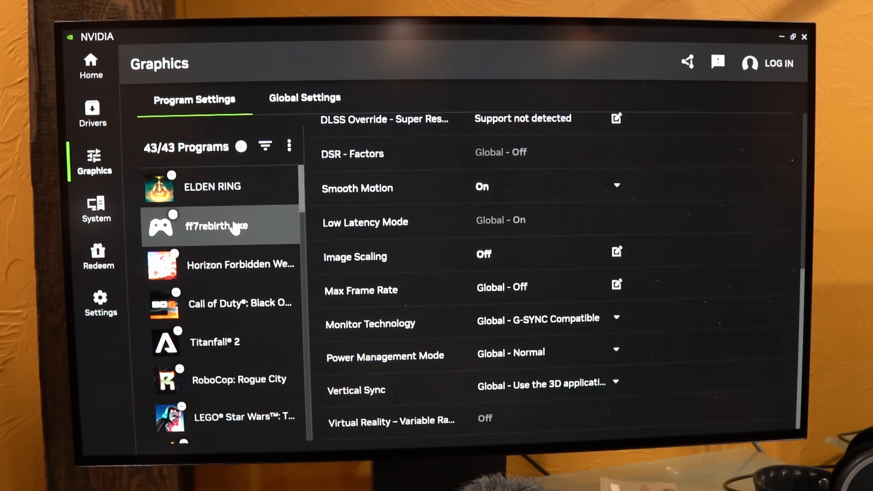
mouse_move(295, 214)
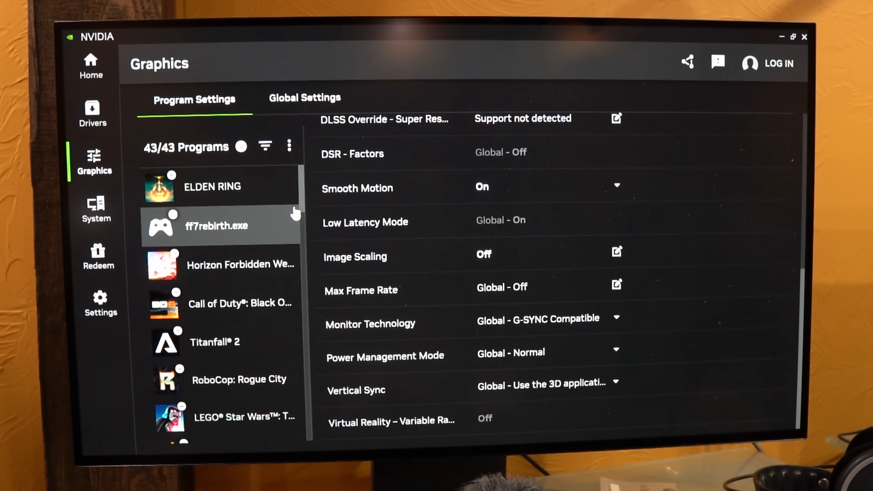
mouse_move(437, 189)
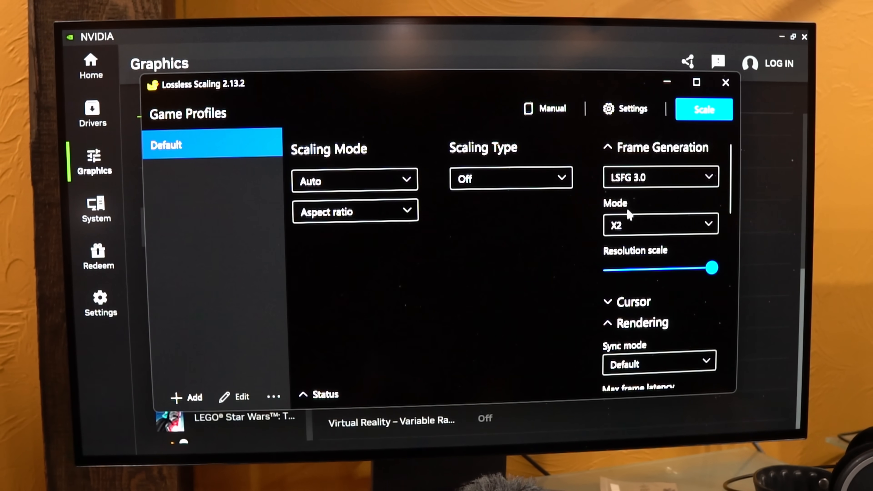
mouse_move(601, 216)
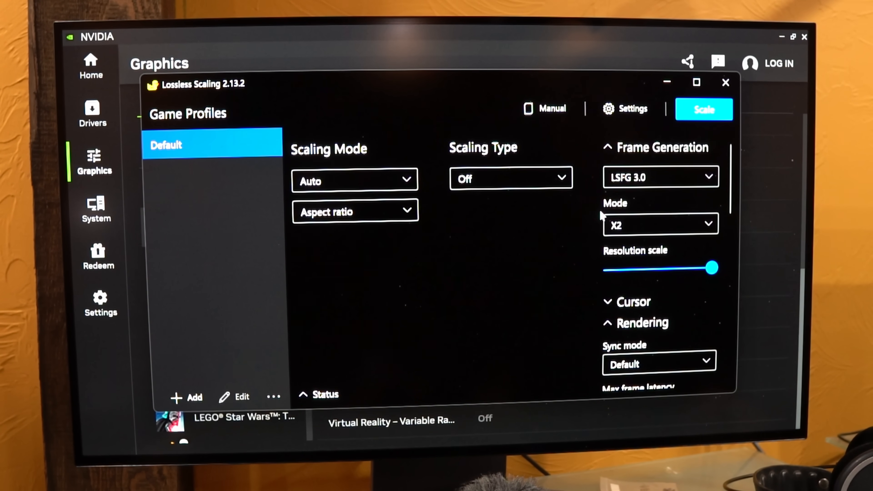
mouse_move(533, 228)
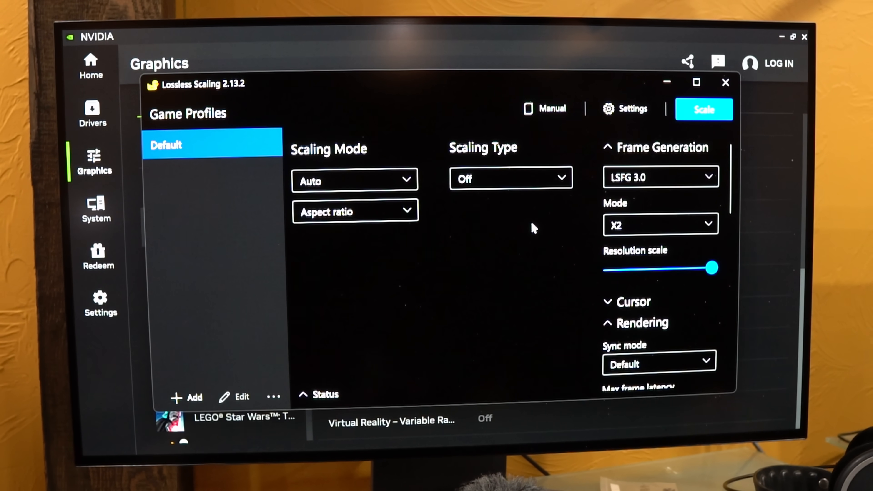
mouse_move(548, 236)
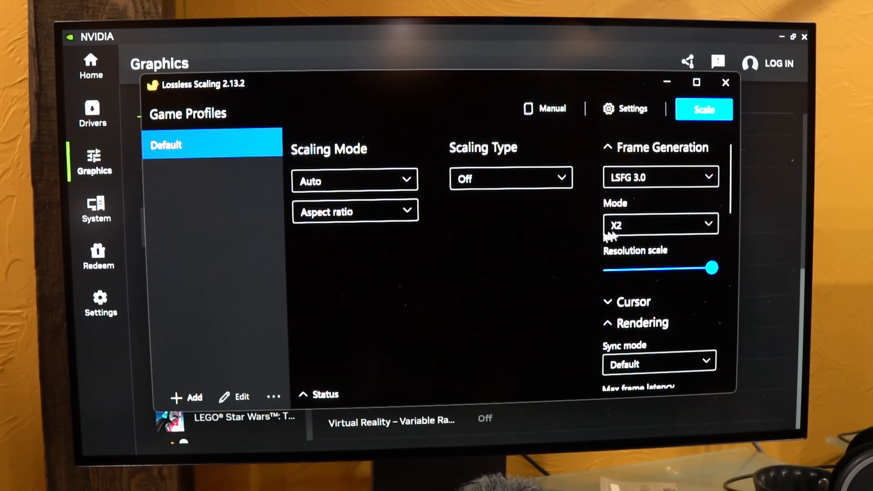
- Switch focus from Lossless Scaling (LSFG 3.0 X2, not scaling) to the NVIDIA app window
key("Alt+Tab")
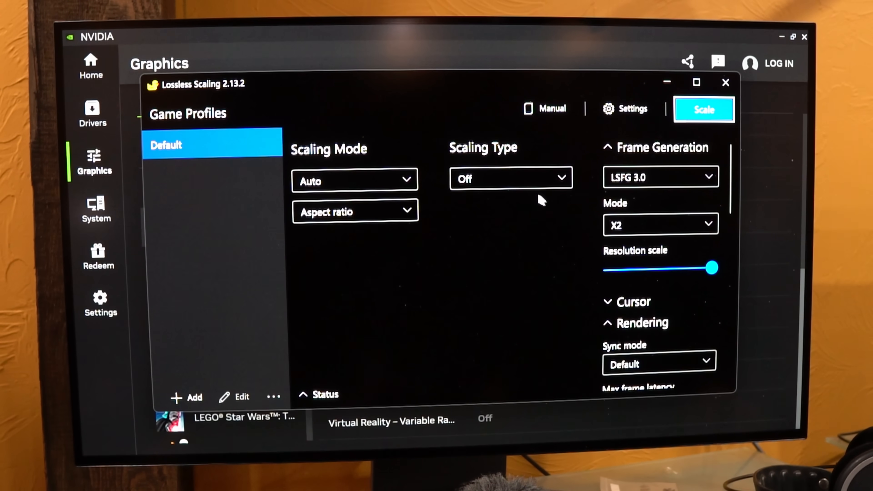
mouse_move(585, 217)
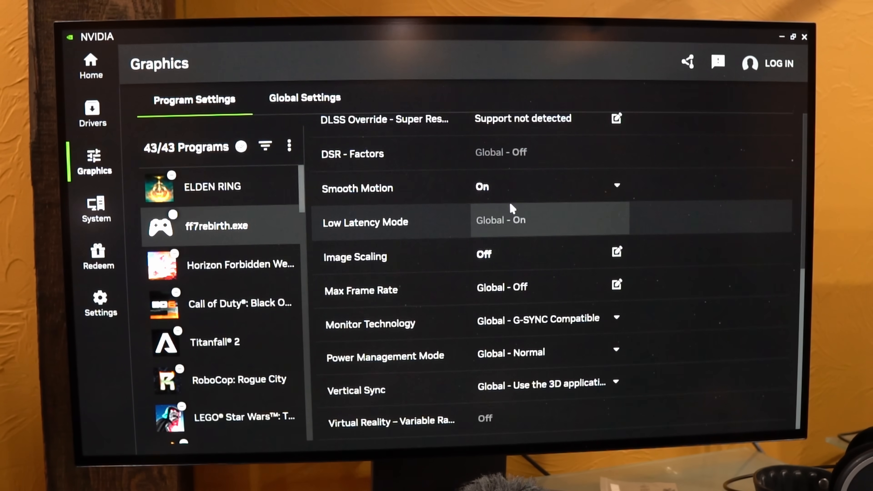
- Bring up the window switcher over the NVIDIA app to select Lossless Scaling
key("alt+tab")
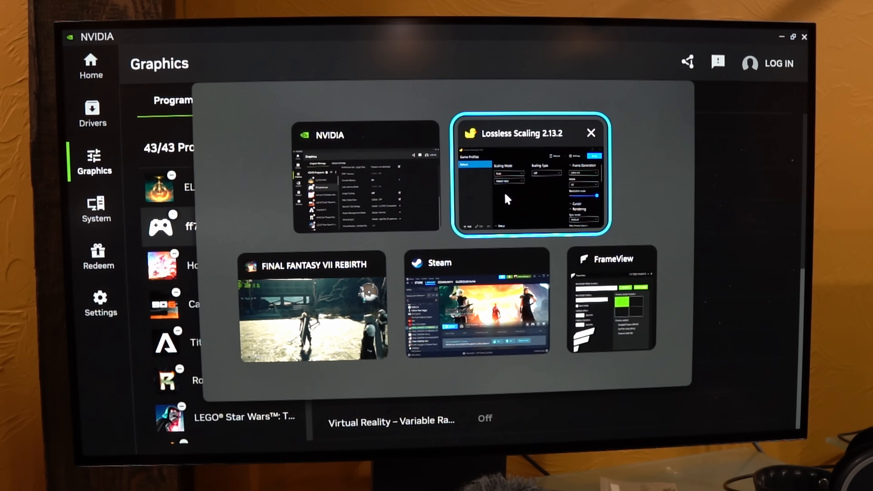
mouse_move(514, 204)
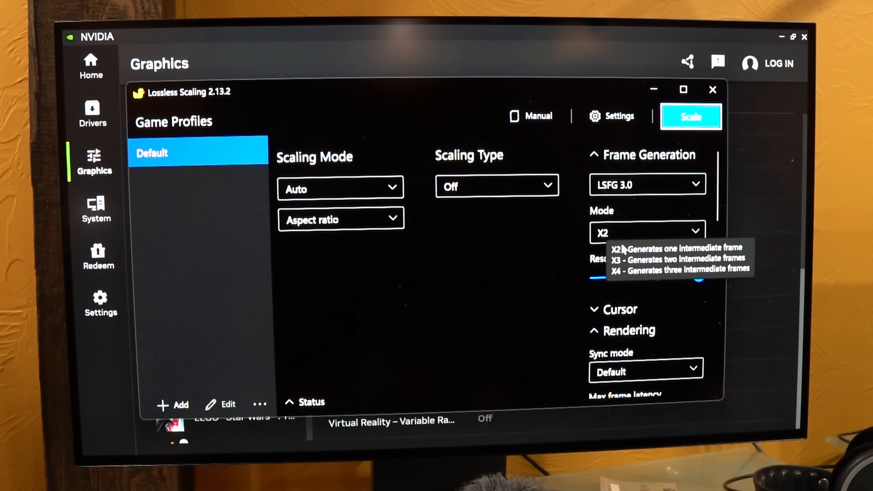
- Keep the Mode at LSFG 3.0 X2 and bring up the window switcher toward Final Fantasy VII Rebirth
left_click(646, 232)
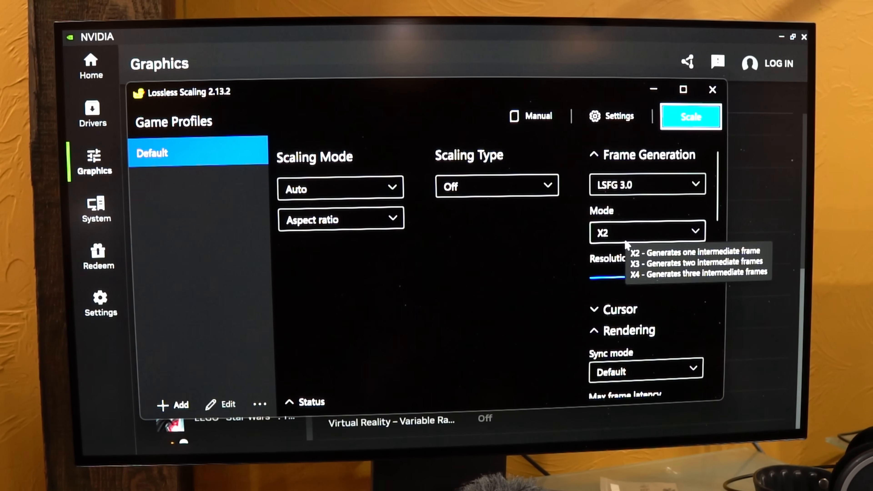
key("Alt+Tab")
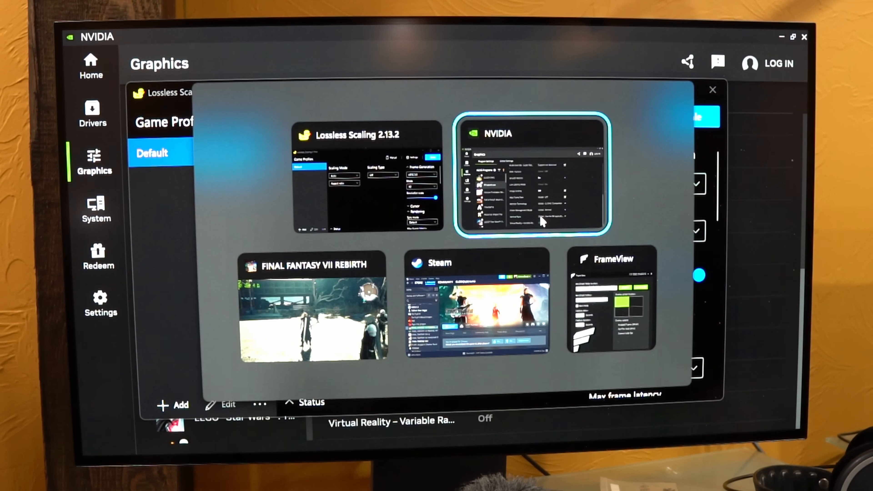
mouse_move(314, 306)
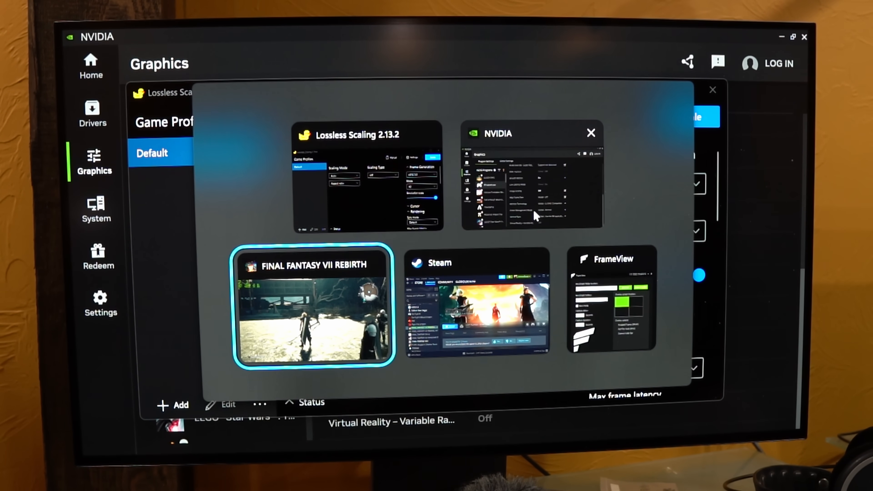